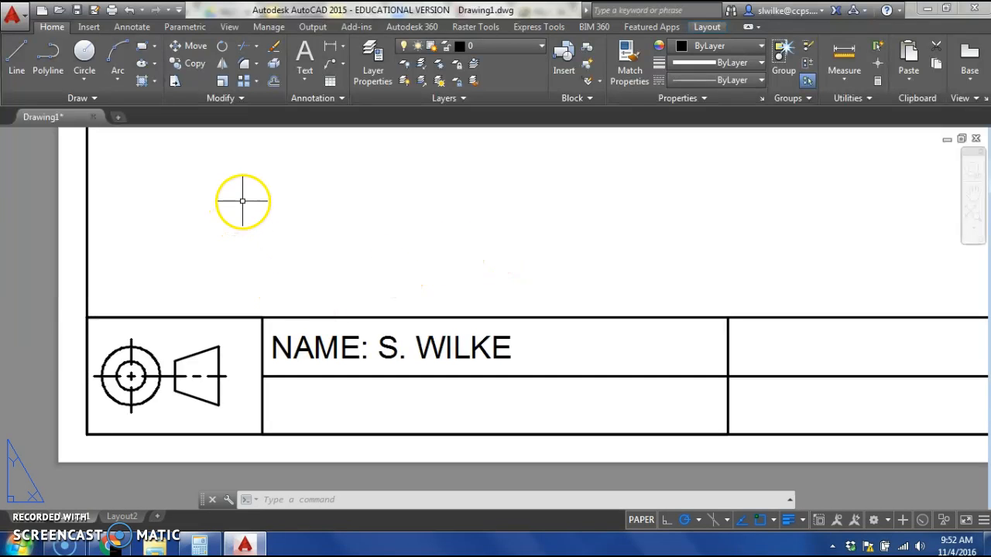
mouse_move(383, 309)
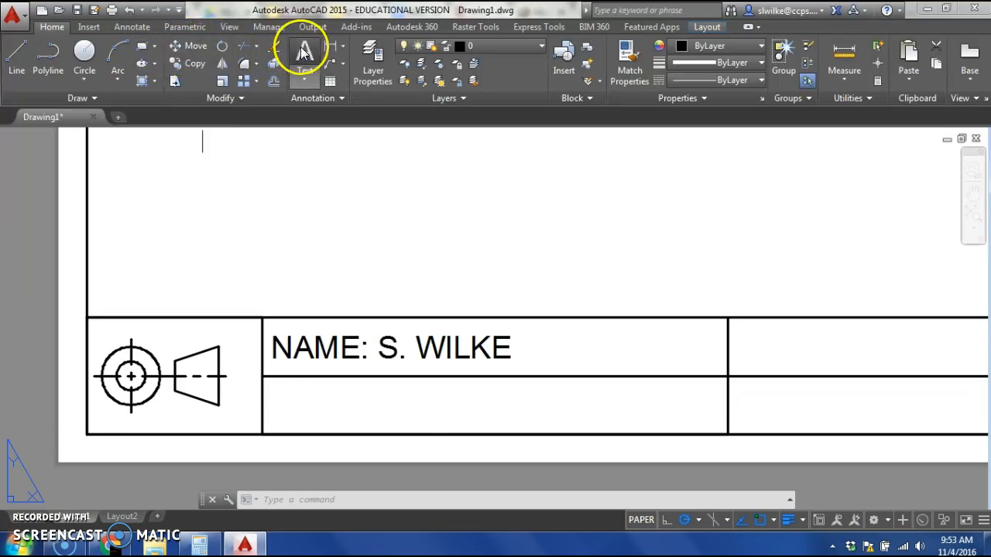
Step: Start the Multiline Text command from the Annotation panel
click(304, 58)
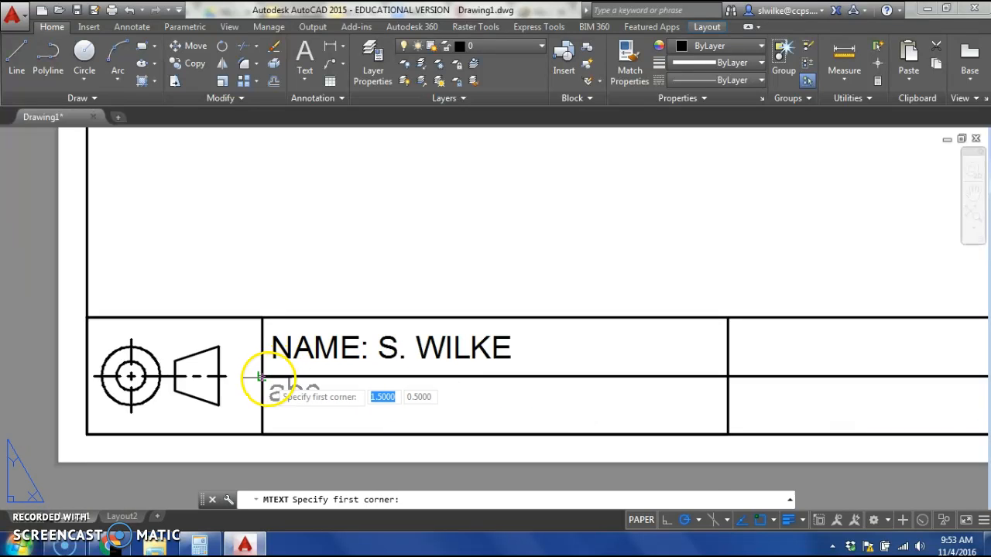
Step: Window a justified text box in the cell below the name and type 'RSHS CADD I BLOCK __'
click(260, 378)
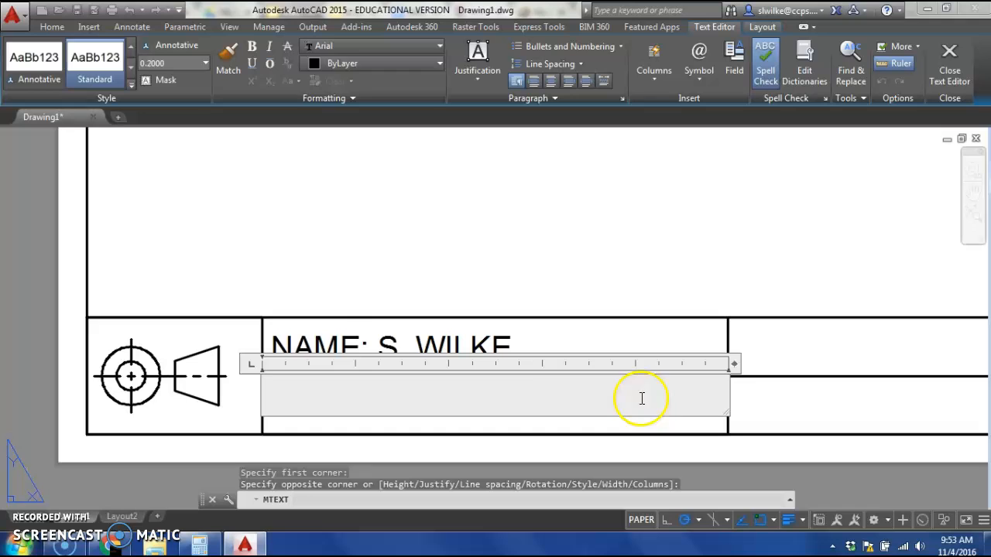
click(477, 62)
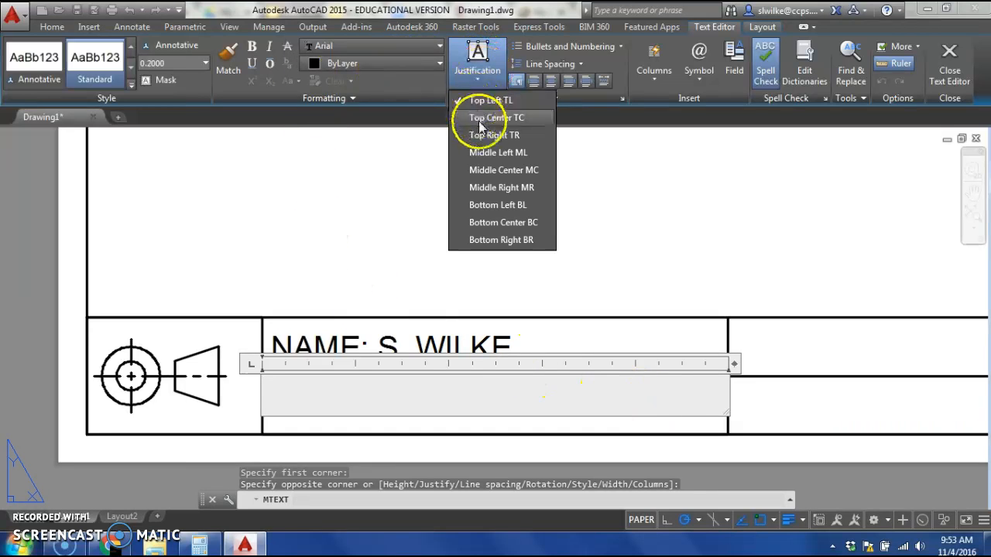
click(497, 117)
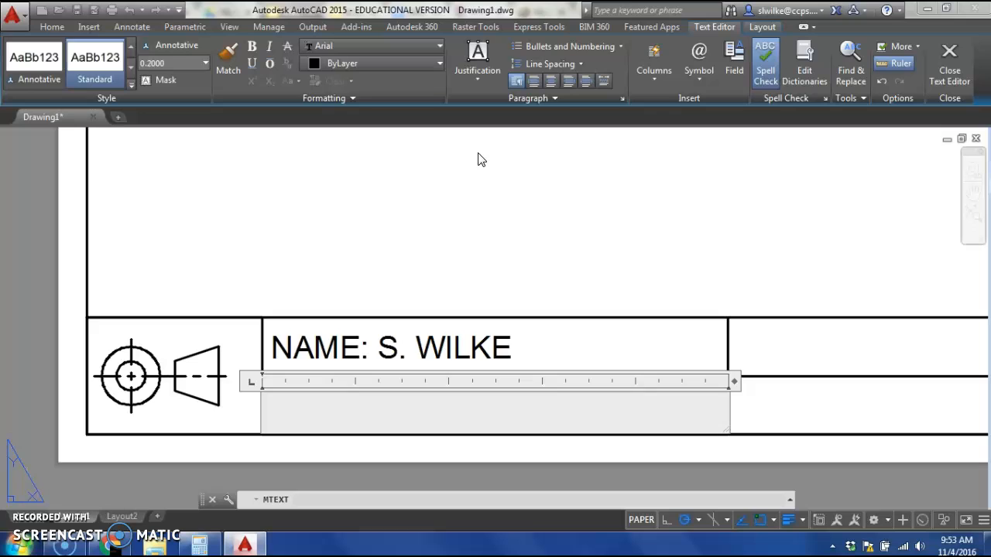
click(271, 411)
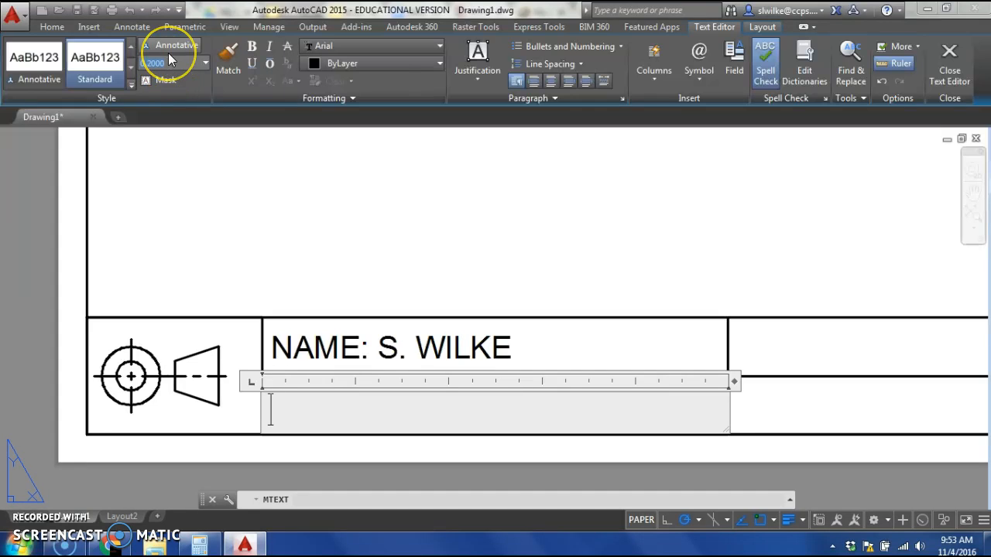
mouse_move(172, 56)
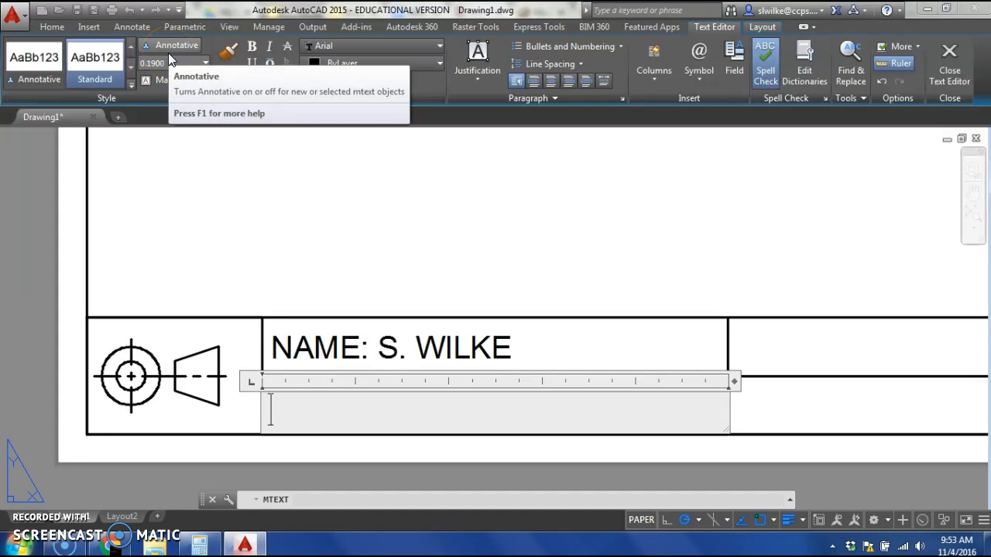
text(RS)
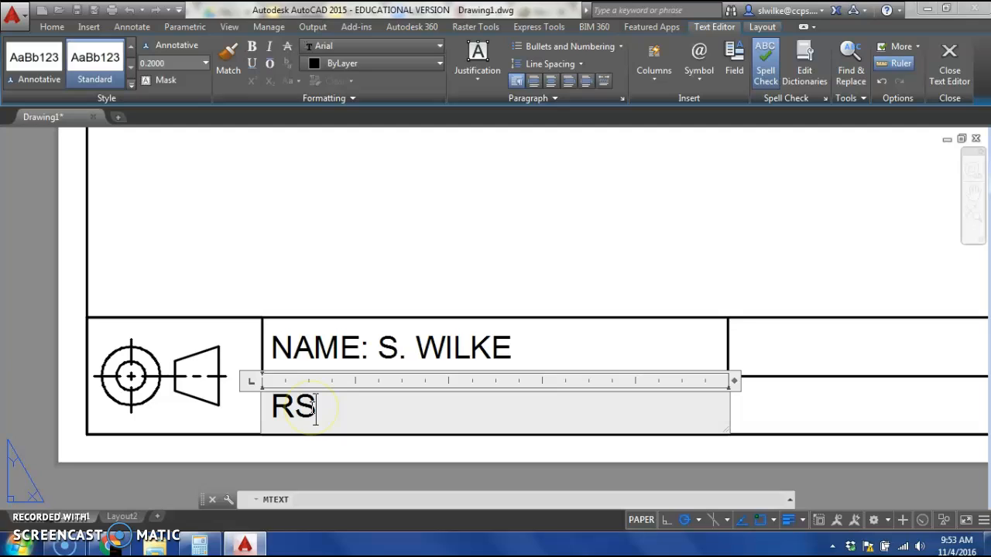
text(HS CADD)
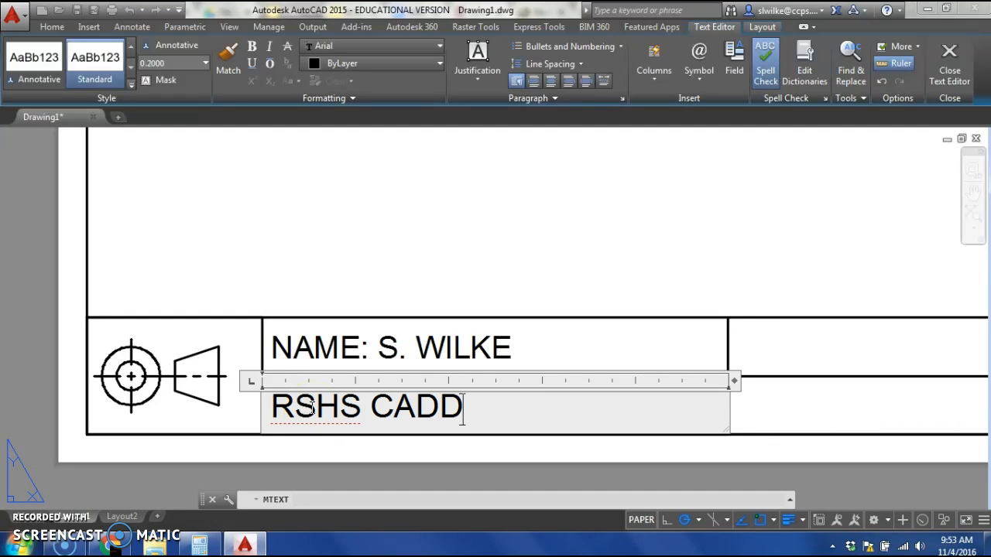
text(I)
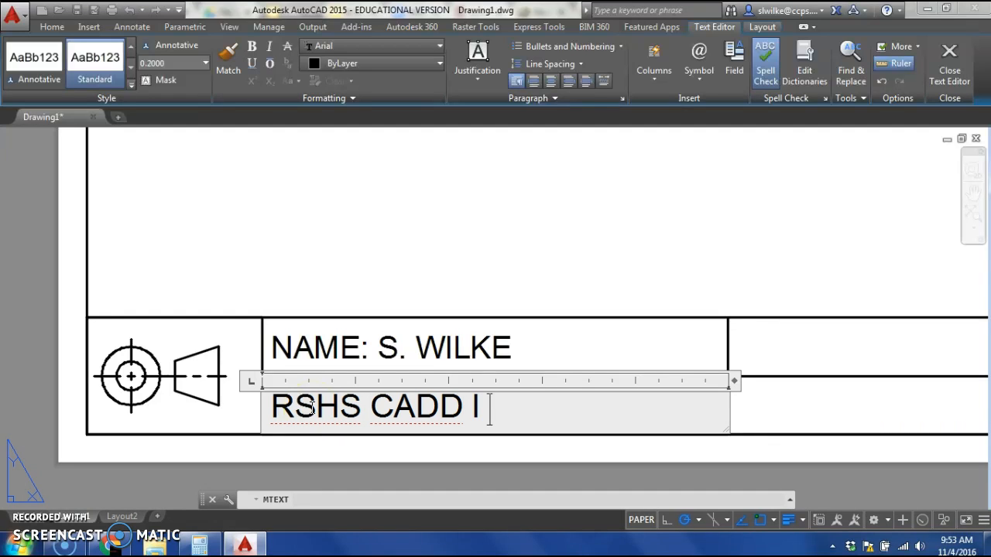
text(BLOCK __)
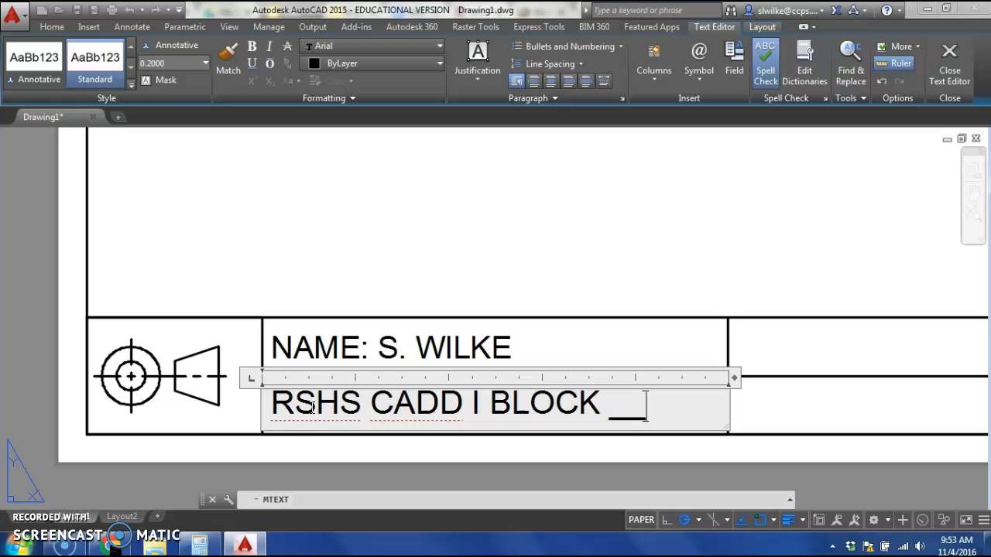
mouse_move(764, 340)
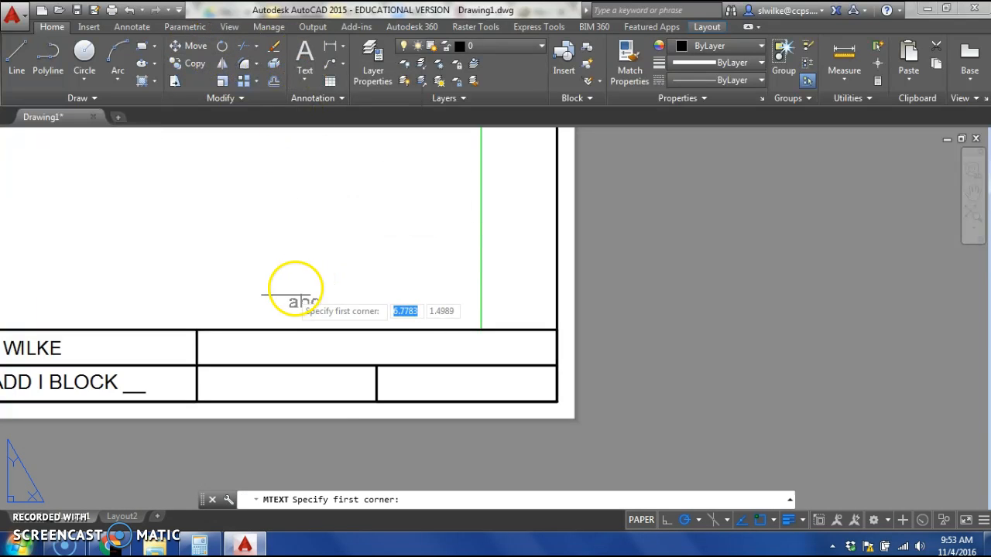
Step: Window a second text box in the cell right of the name, justified Middle Left
click(296, 289)
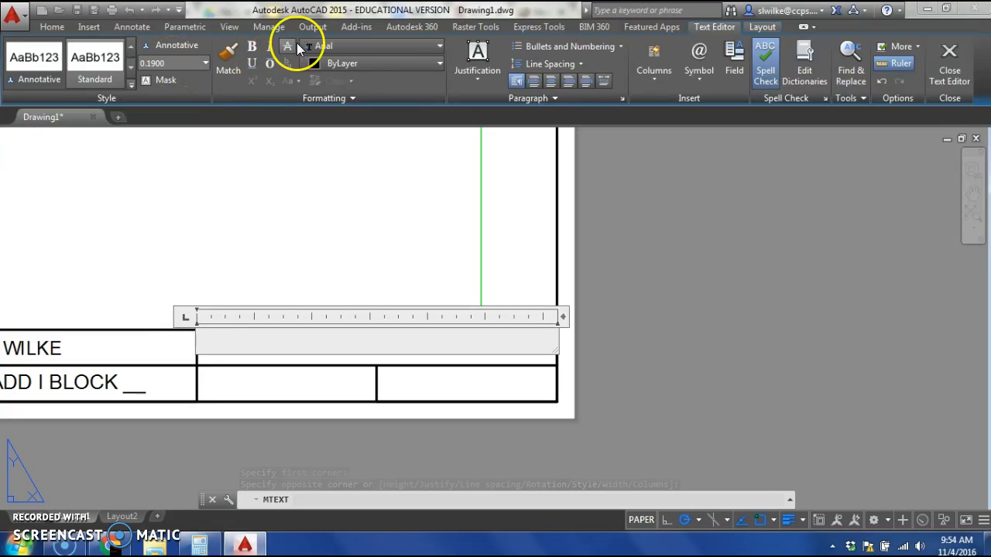
click(478, 58)
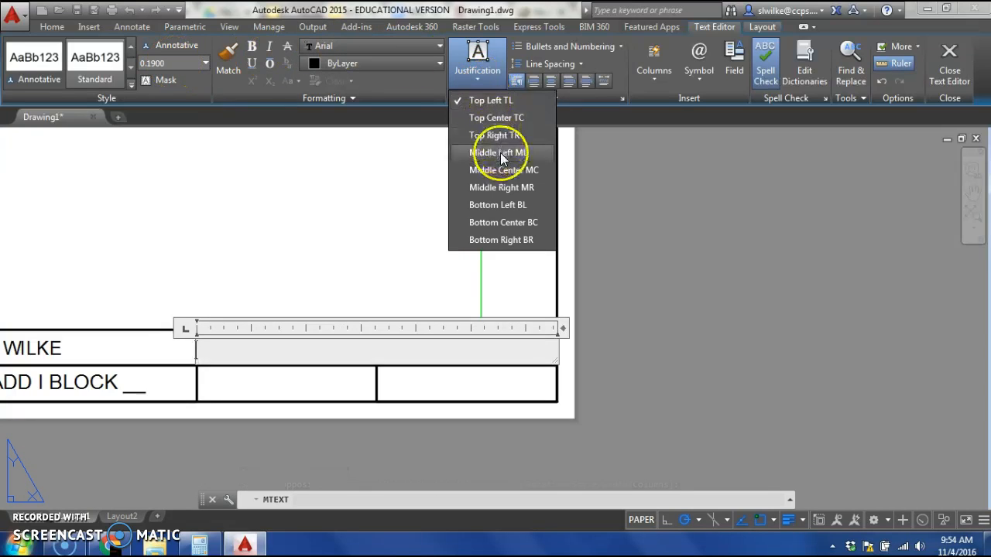
click(497, 152)
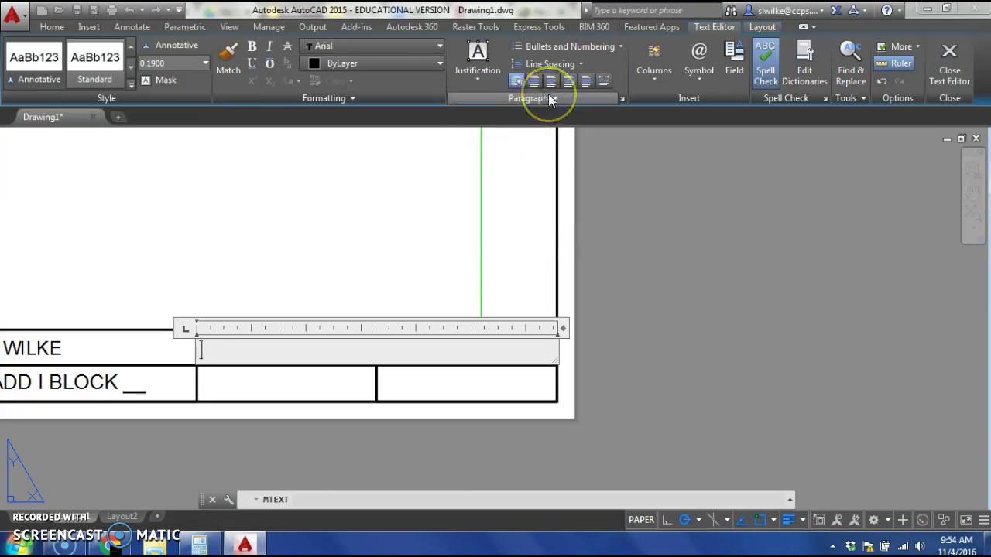
Step: Type 'FILE:' in the new text box and bring up the Field dialog
text(F)
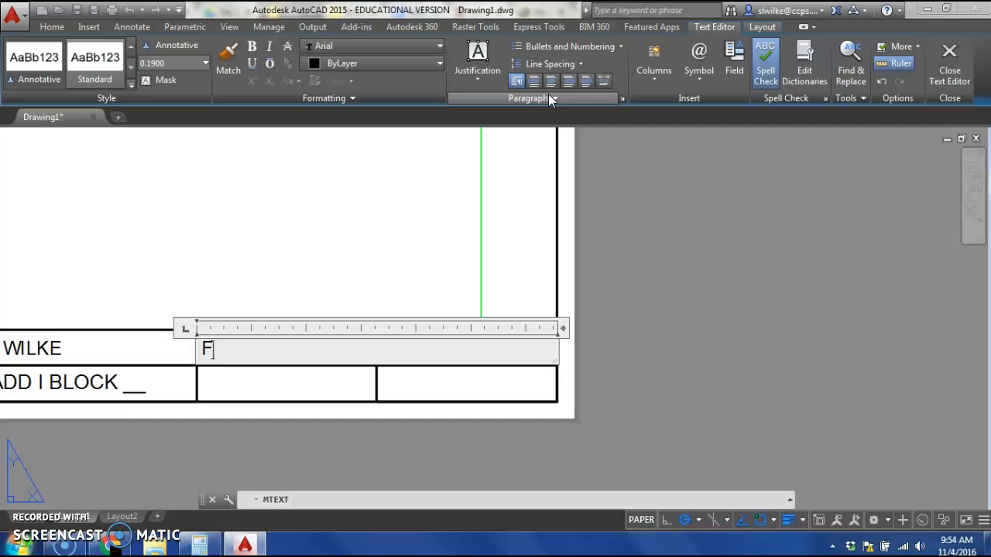
text(ILE:)
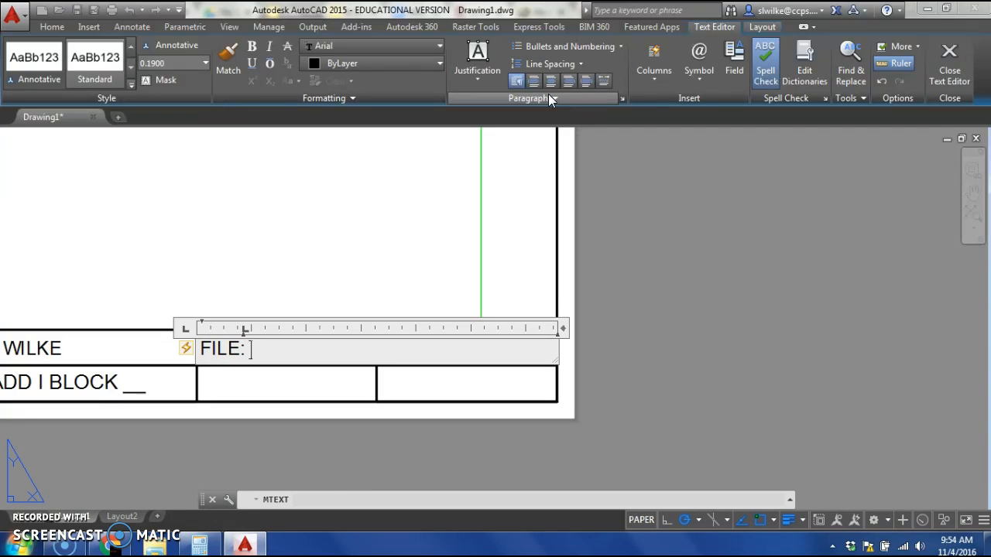
mouse_move(733, 58)
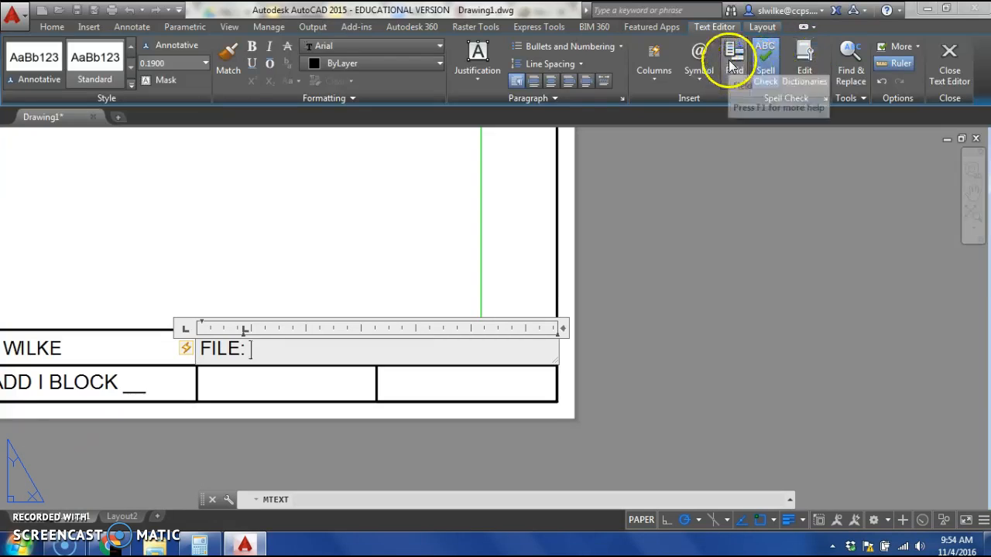
mouse_move(734, 58)
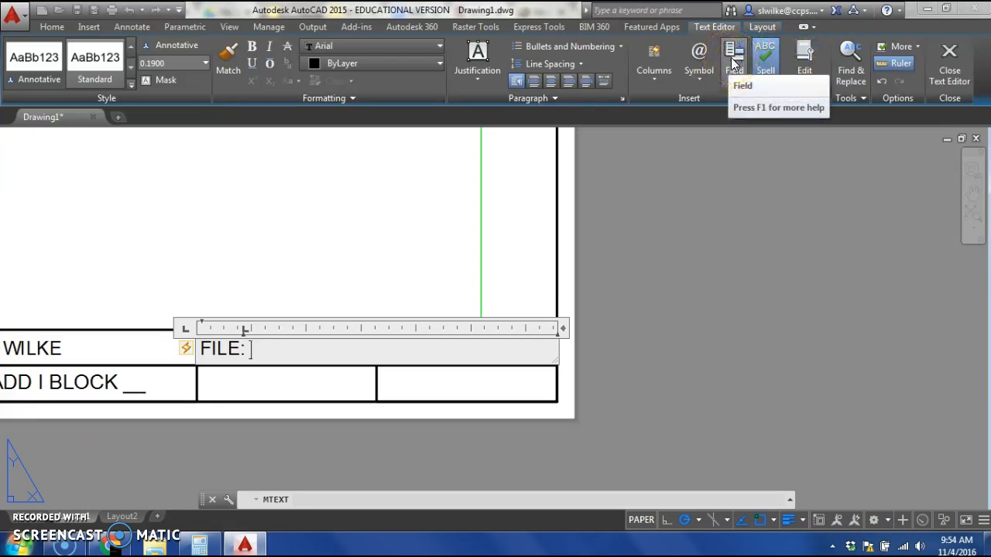
click(732, 55)
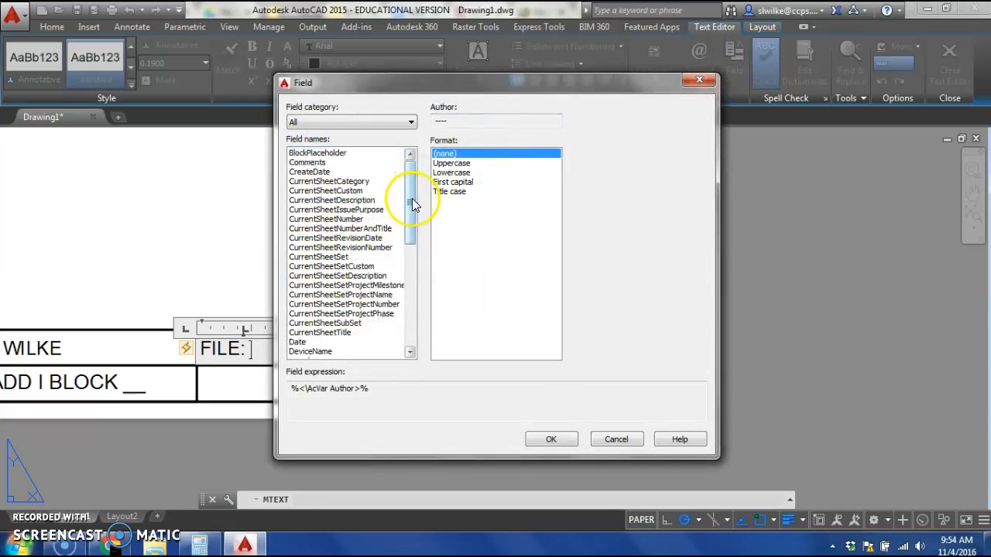
Step: Insert an uppercase Filename field, name only without extension, showing DRAWING1
click(303, 200)
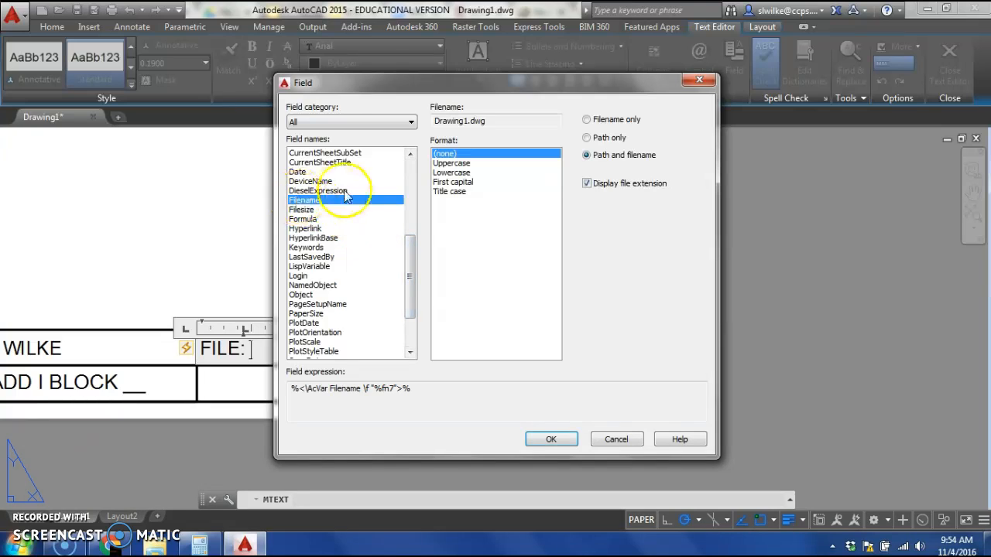
click(452, 162)
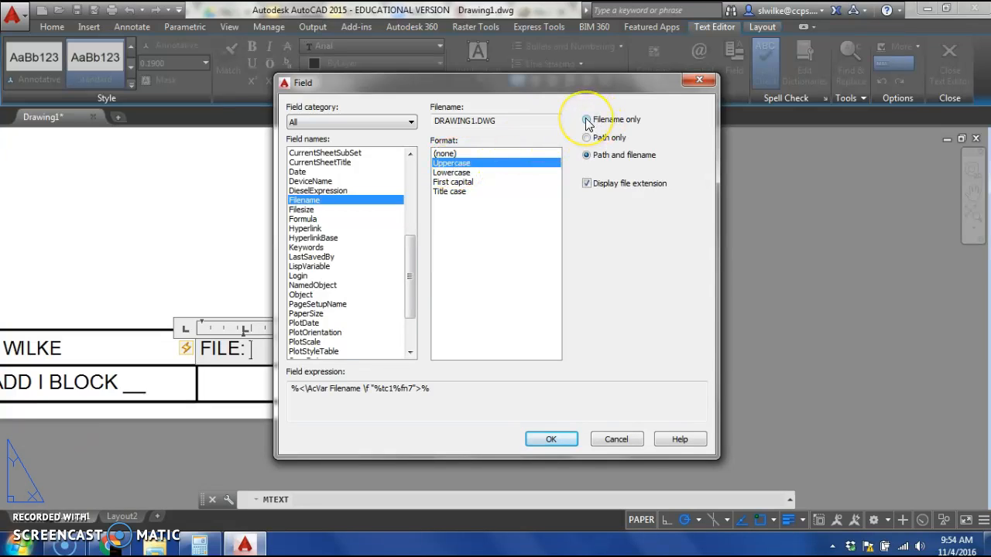
click(586, 120)
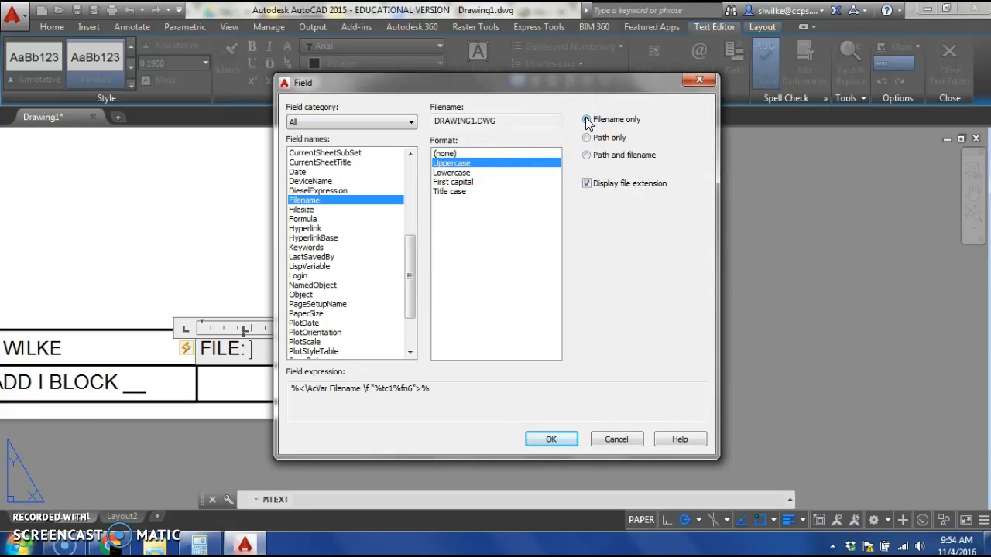
click(587, 119)
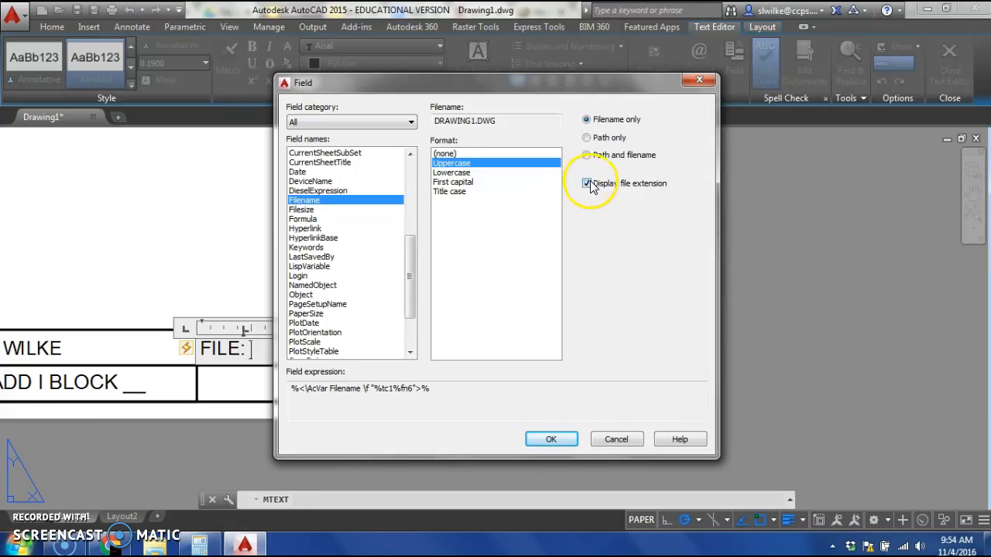
click(587, 183)
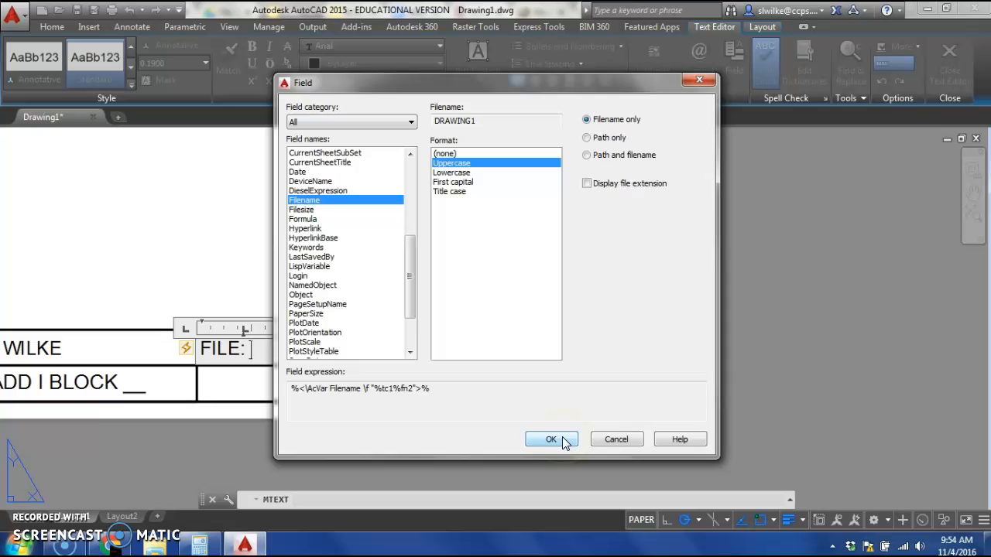
click(551, 439)
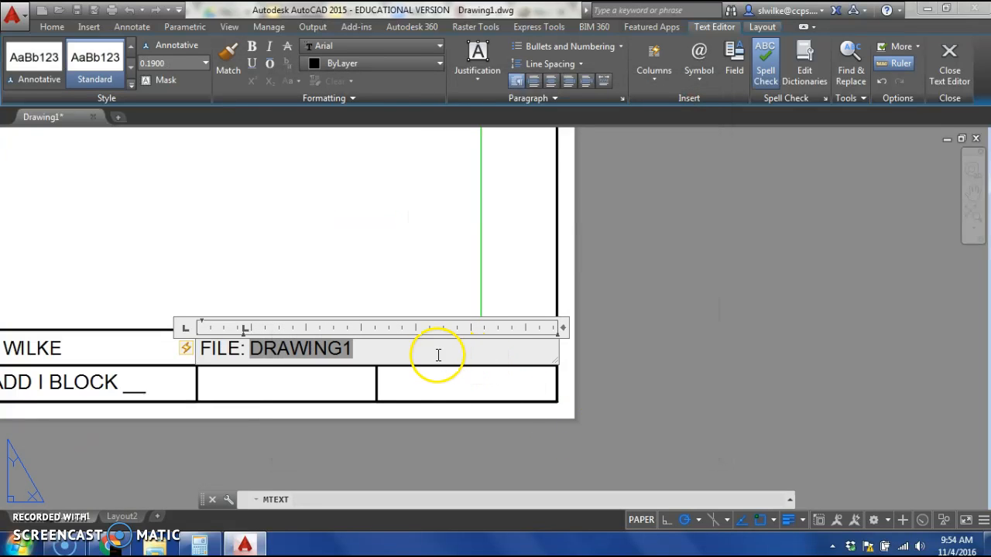